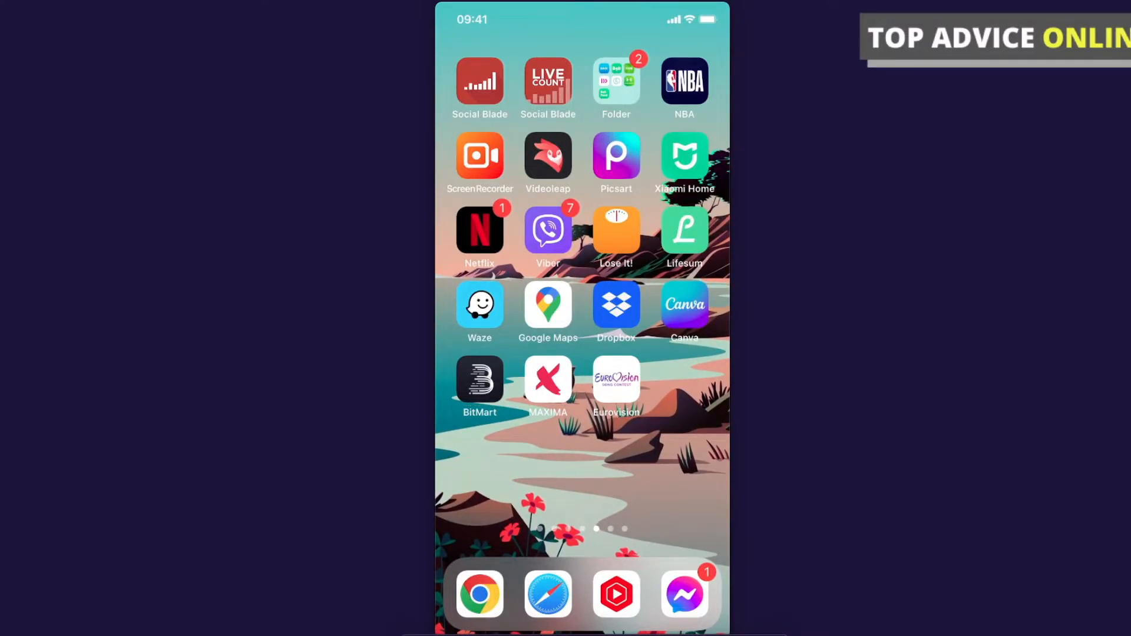
Launch the Canva app from the iOS home screen
left_click(683, 303)
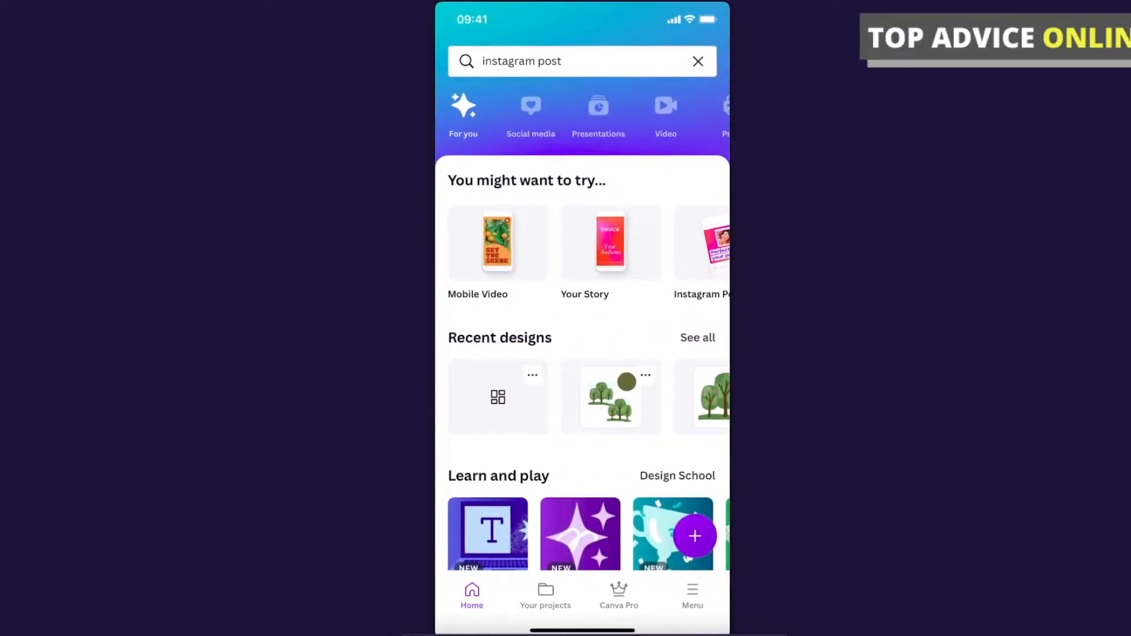
Open the recent trees-and-sun design from Recent designs in the editor
left_click(610, 397)
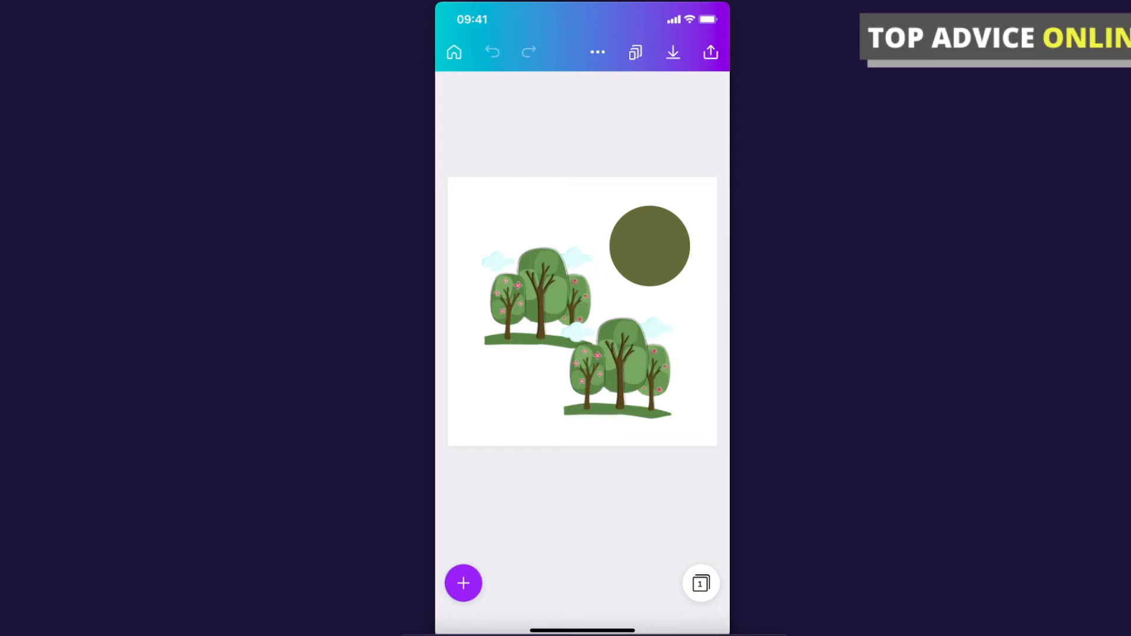
Set the download to PNG with Transparent background checked
left_click(709, 52)
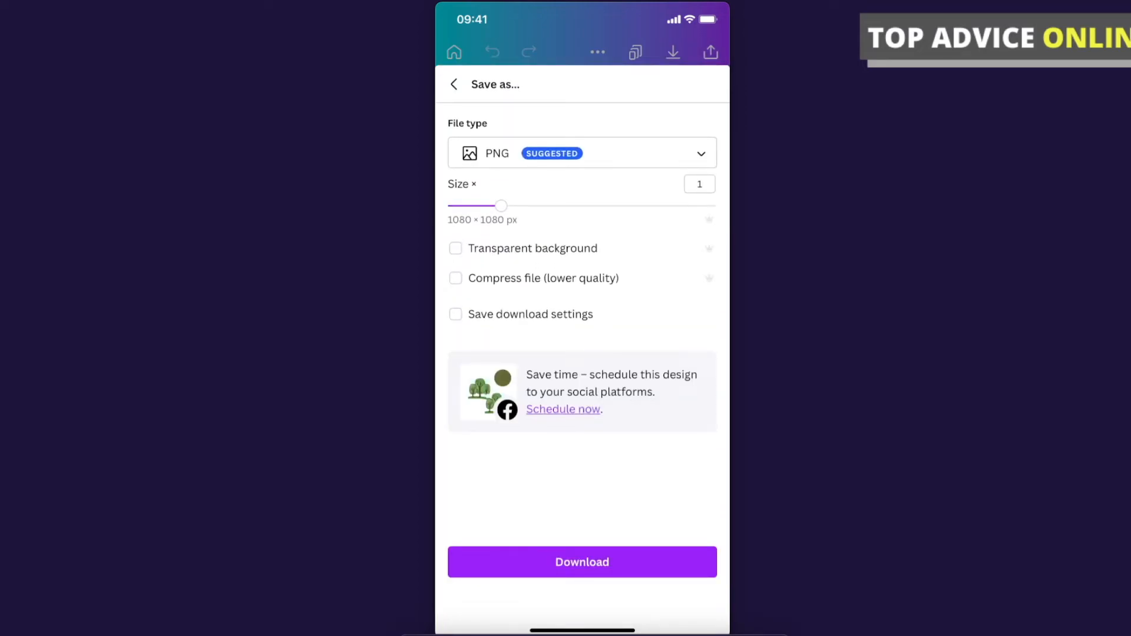
left_click(455, 248)
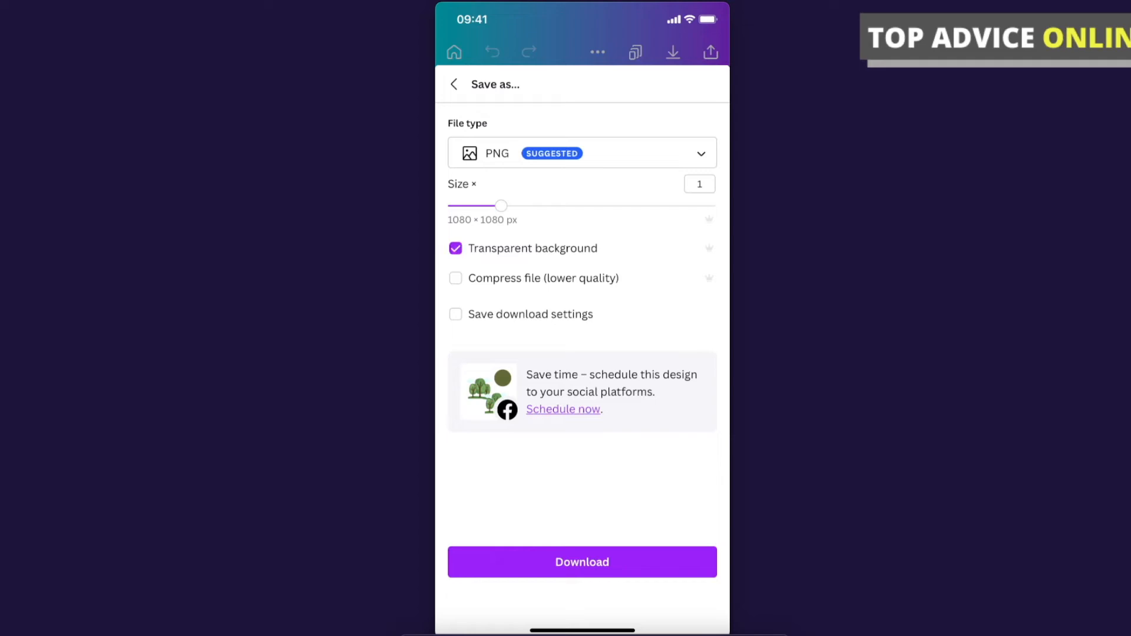